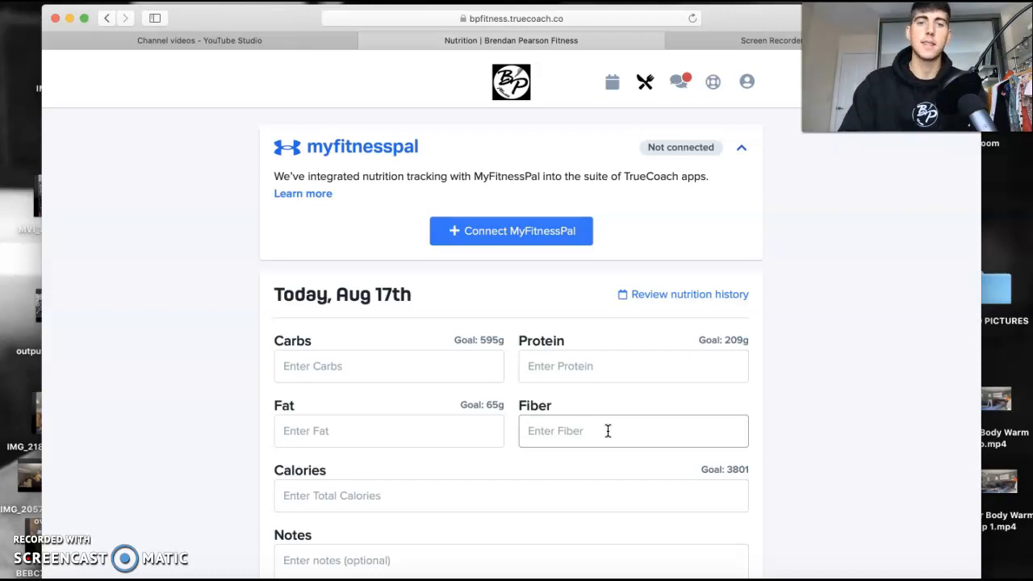
{"action": "mouse_move", "coordinate": [797, 394]}
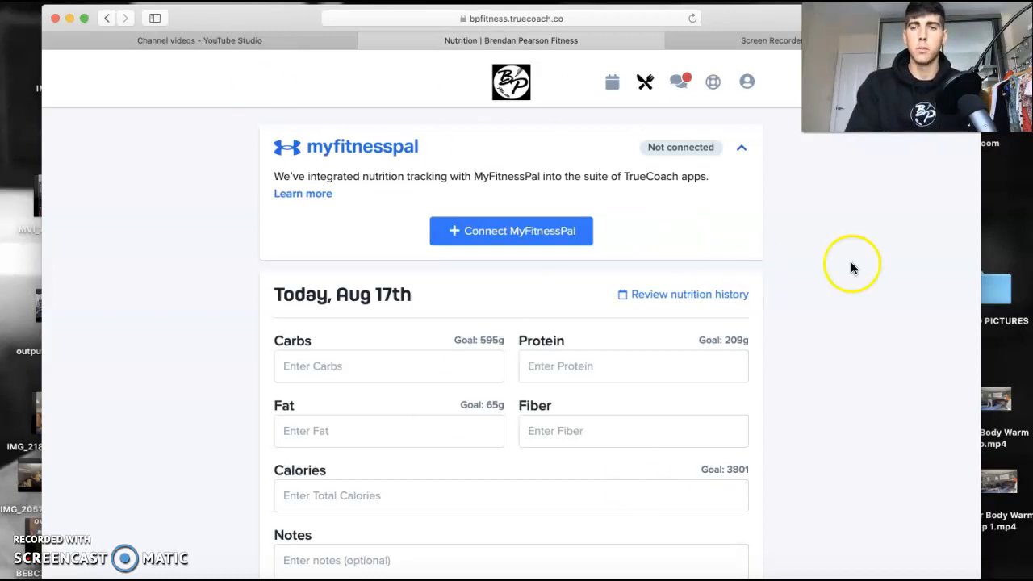
{"action": "mouse_move", "coordinate": [449, 174]}
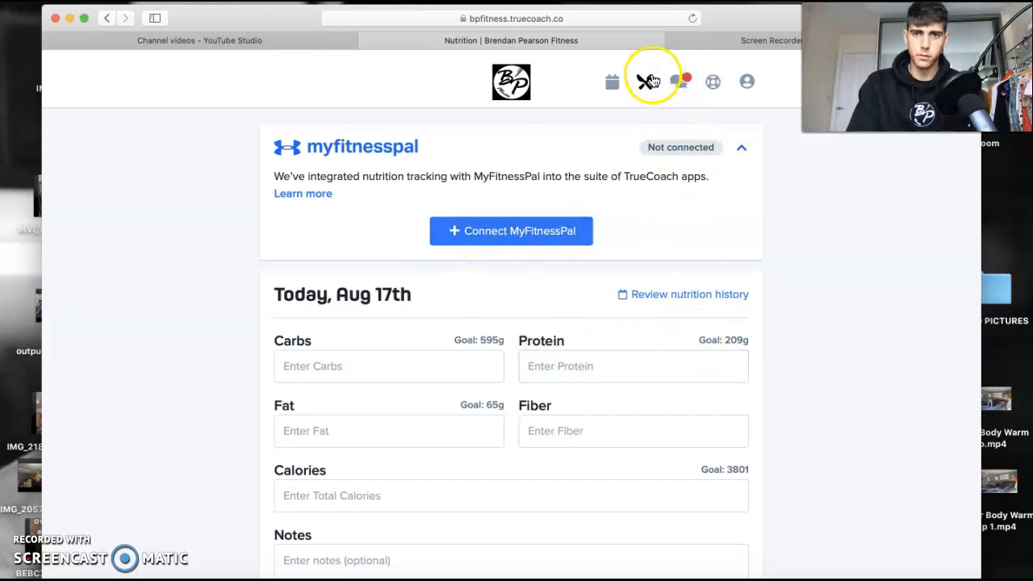
{"action": "mouse_move", "coordinate": [646, 100]}
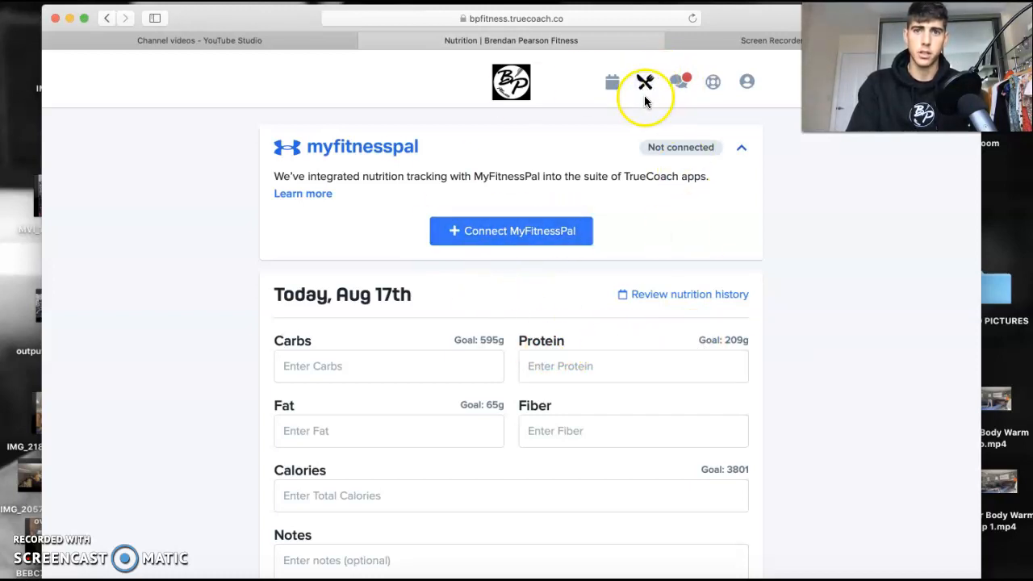
{"action": "mouse_move", "coordinate": [513, 207]}
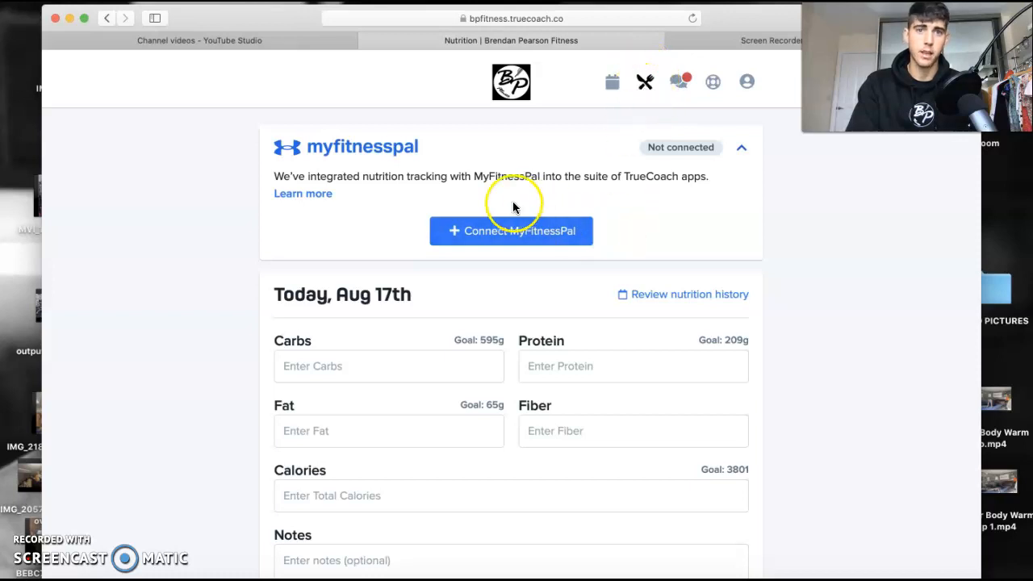
{"action": "mouse_move", "coordinate": [517, 266]}
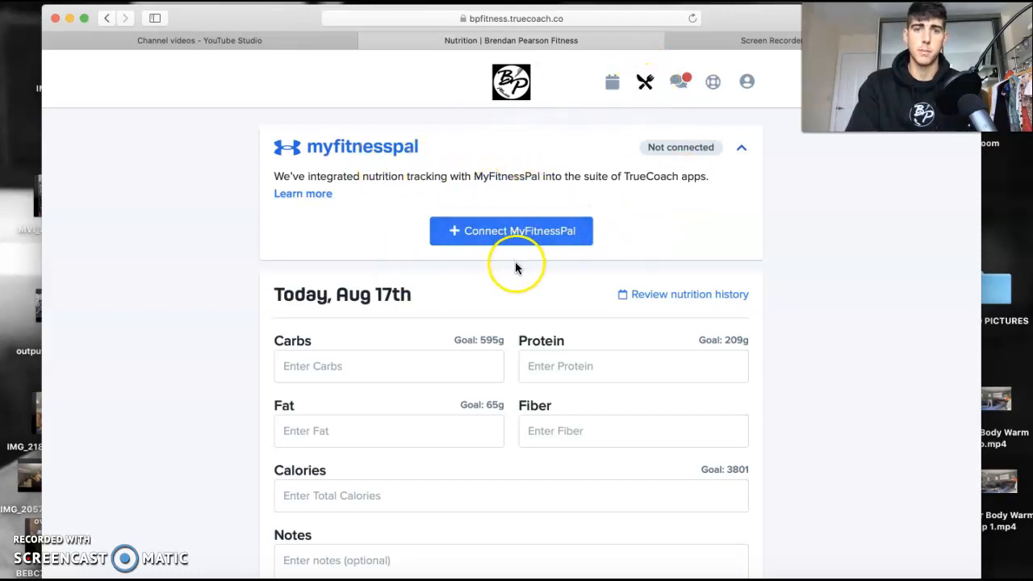
Connect MyFitnessPal, retrying after the error, and authorize TrueCoach to access the nutrition data
{"action": "left_click", "coordinate": [510, 231]}
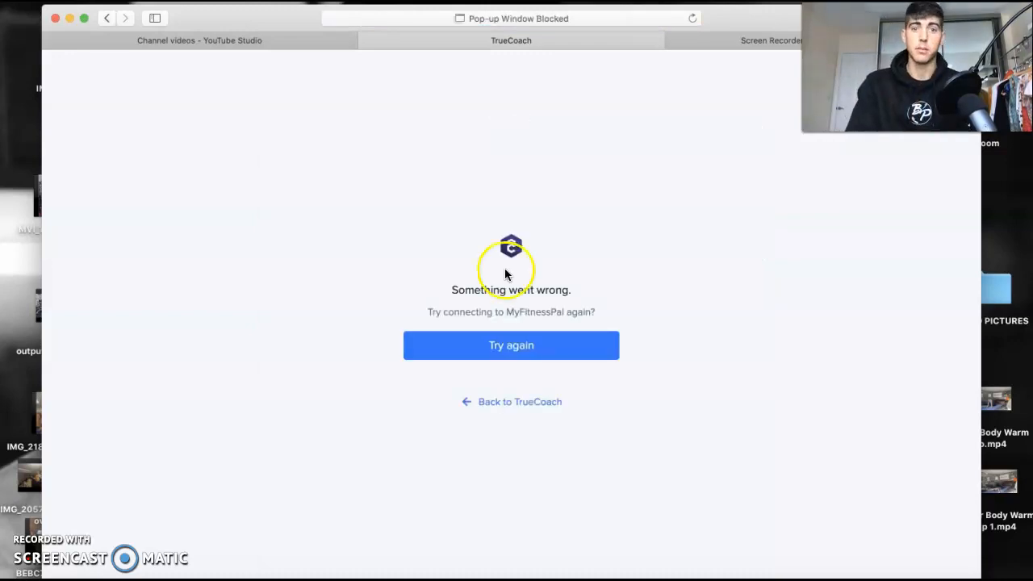
{"action": "left_click", "coordinate": [509, 346]}
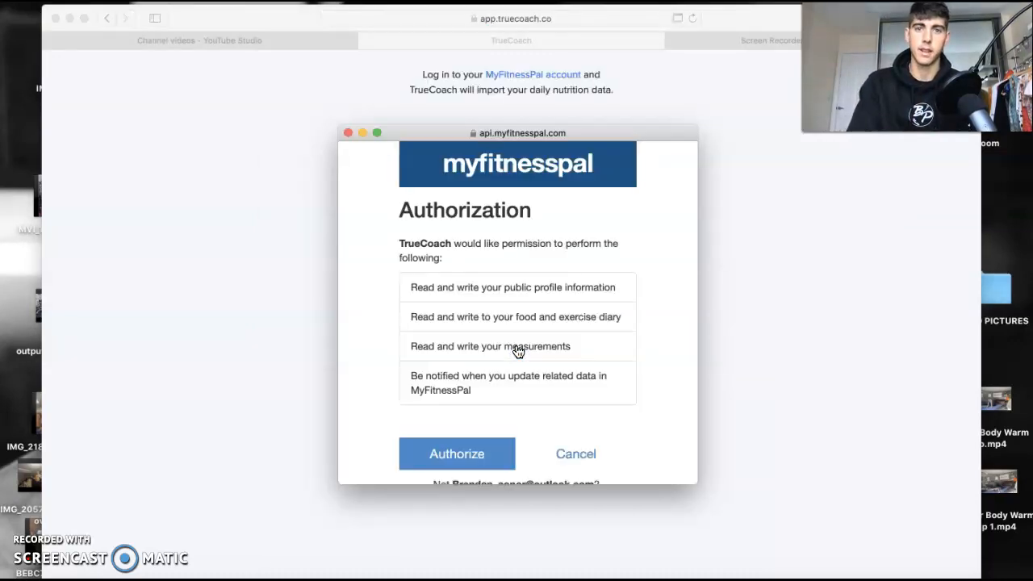
{"action": "scroll", "scroll_direction": "down", "scroll_amount": 3}
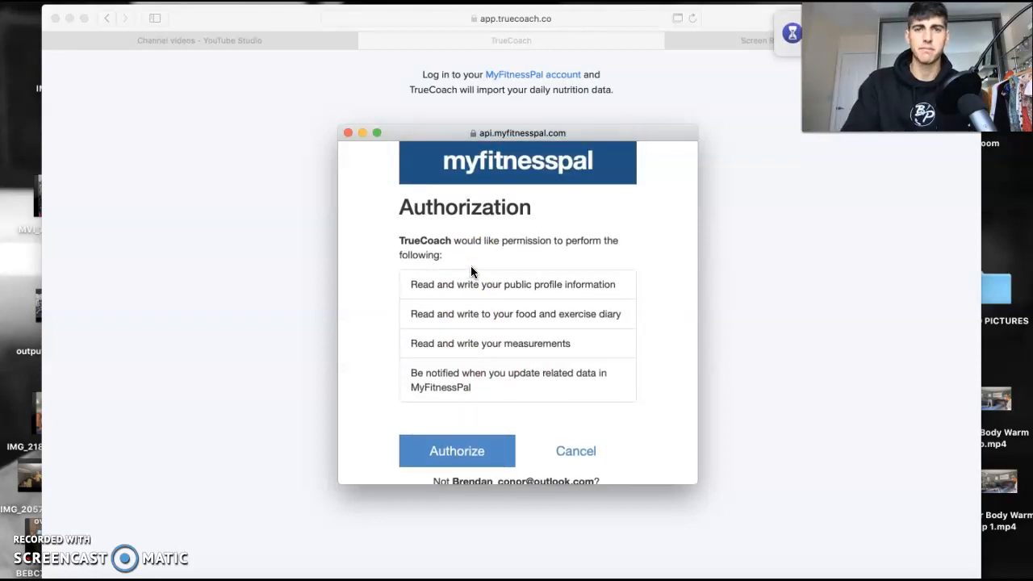
{"action": "left_click", "coordinate": [455, 451]}
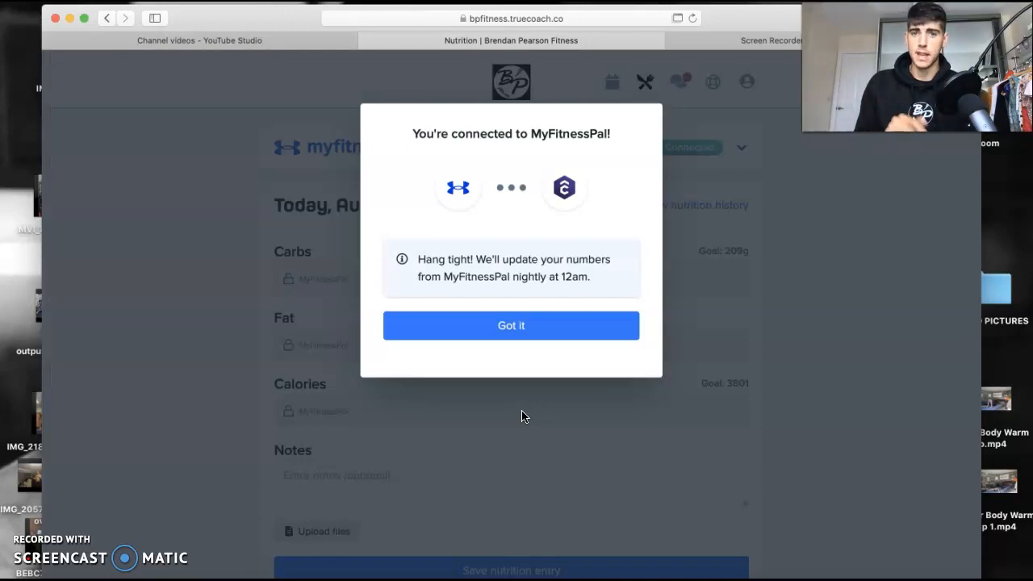
{"action": "mouse_move", "coordinate": [434, 105]}
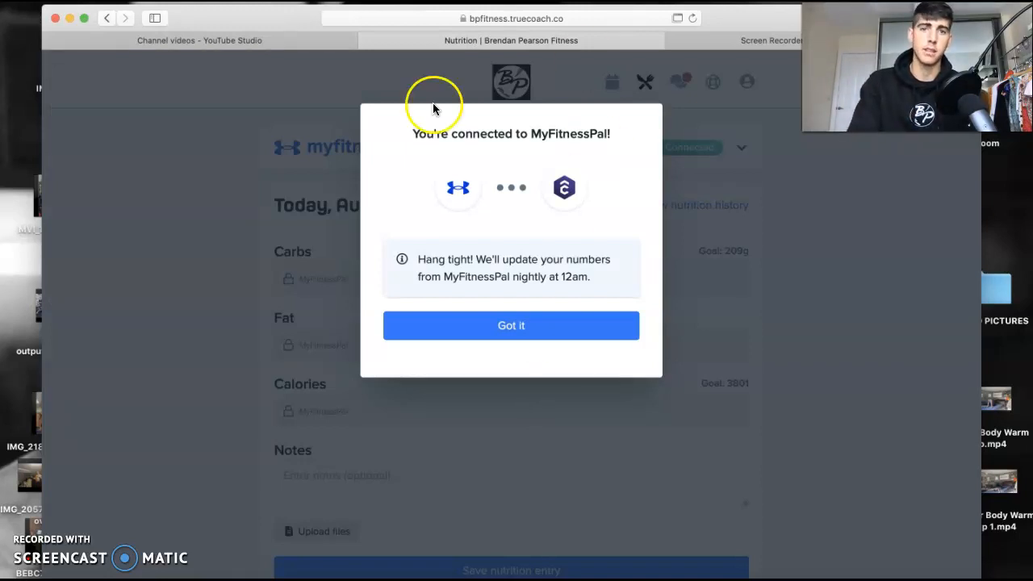
Acknowledge the 'You're connected to MyFitnessPal!' confirmation with Got it
{"action": "left_click", "coordinate": [510, 326]}
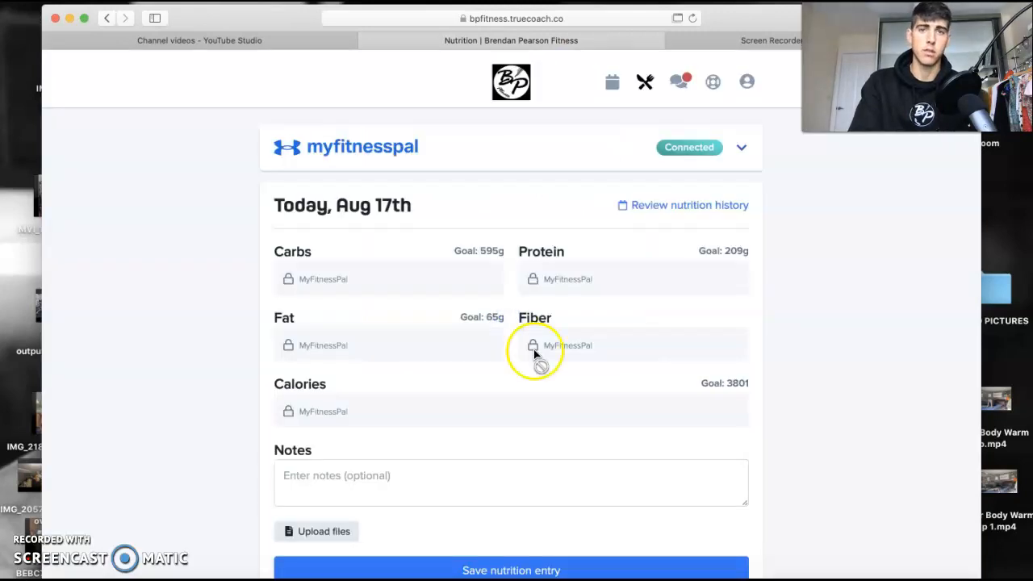
{"action": "mouse_move", "coordinate": [568, 384]}
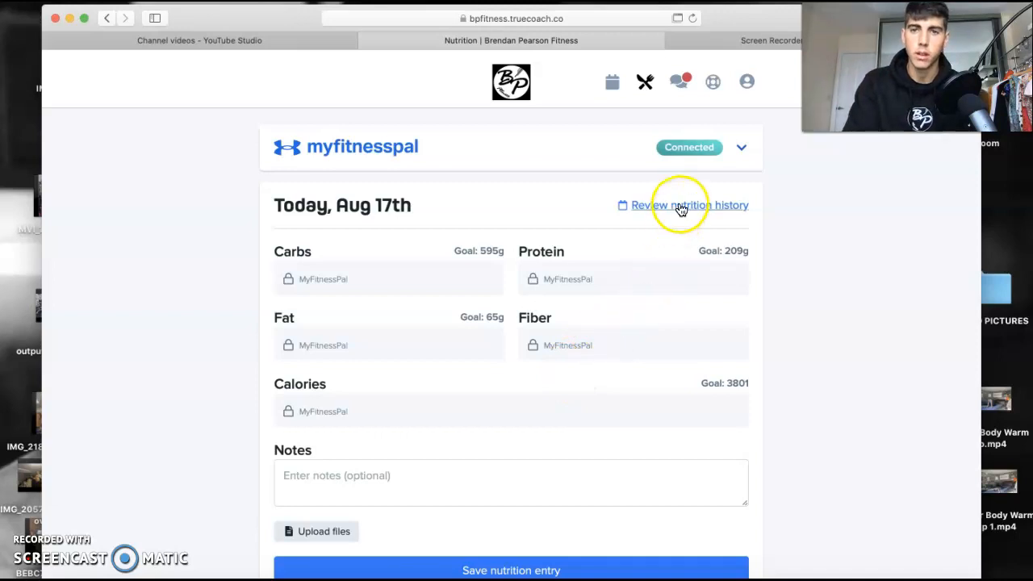
Show the Aug 16th nutrition history entry (418 carbs, 217 protein, 106 fat, 35 fiber, 3512 calories)
{"action": "left_click", "coordinate": [681, 205]}
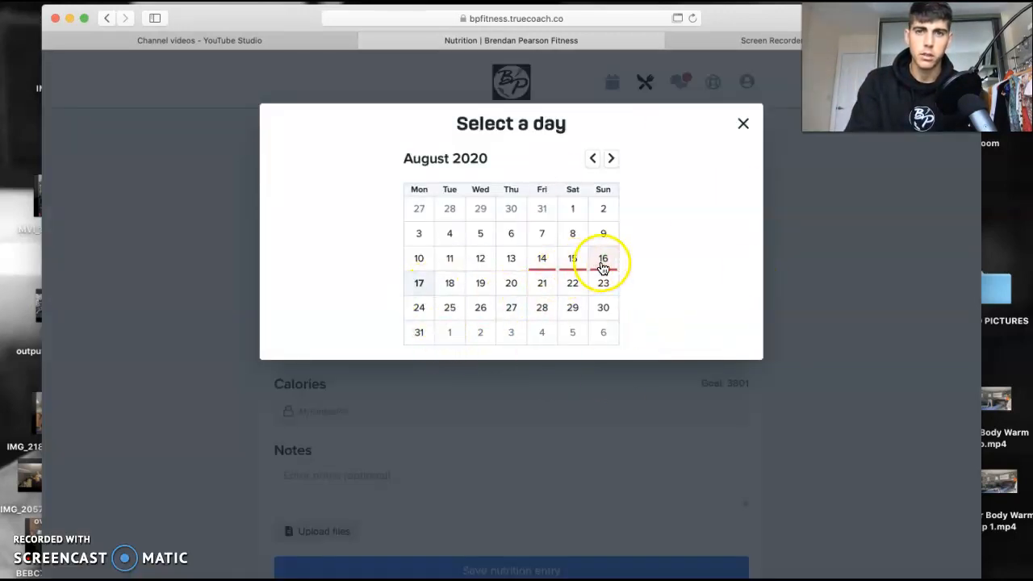
{"action": "left_click", "coordinate": [603, 259]}
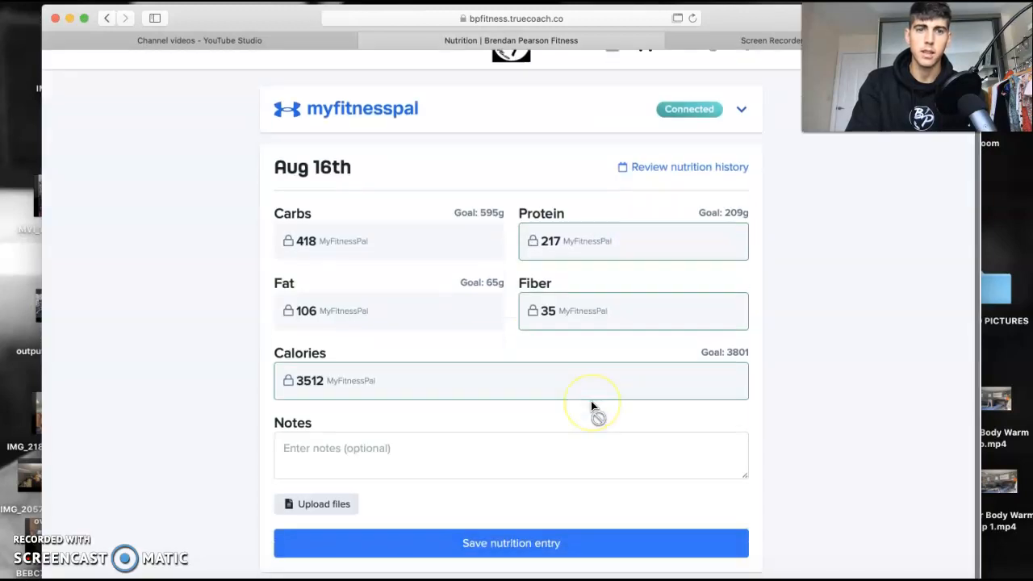
{"action": "mouse_move", "coordinate": [966, 381]}
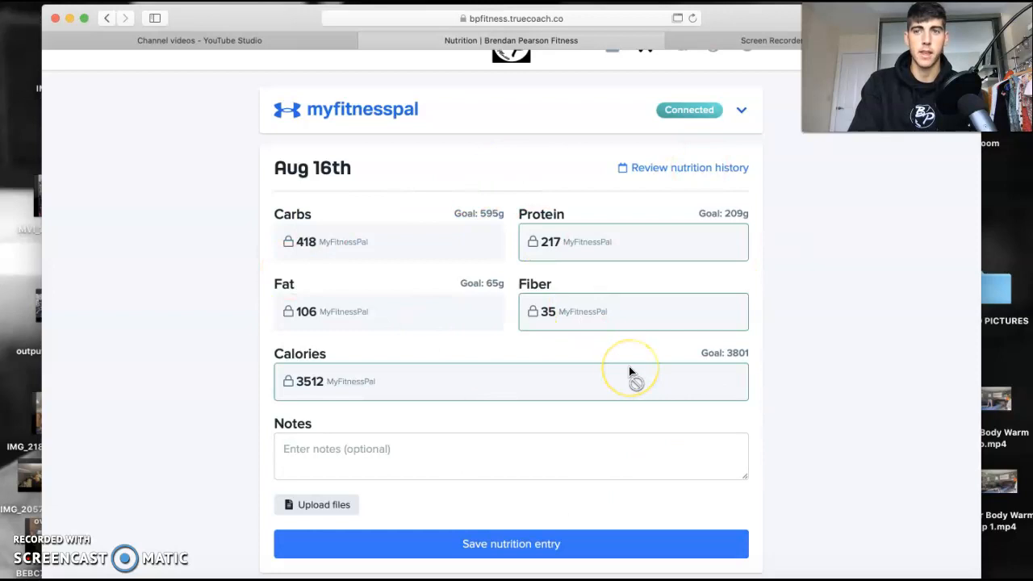
{"action": "mouse_move", "coordinate": [135, 531]}
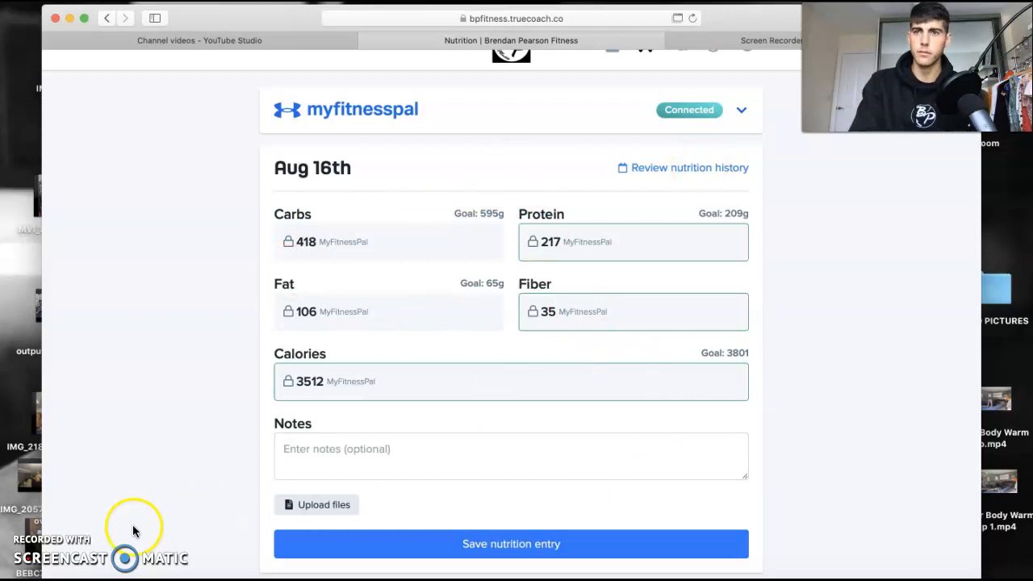